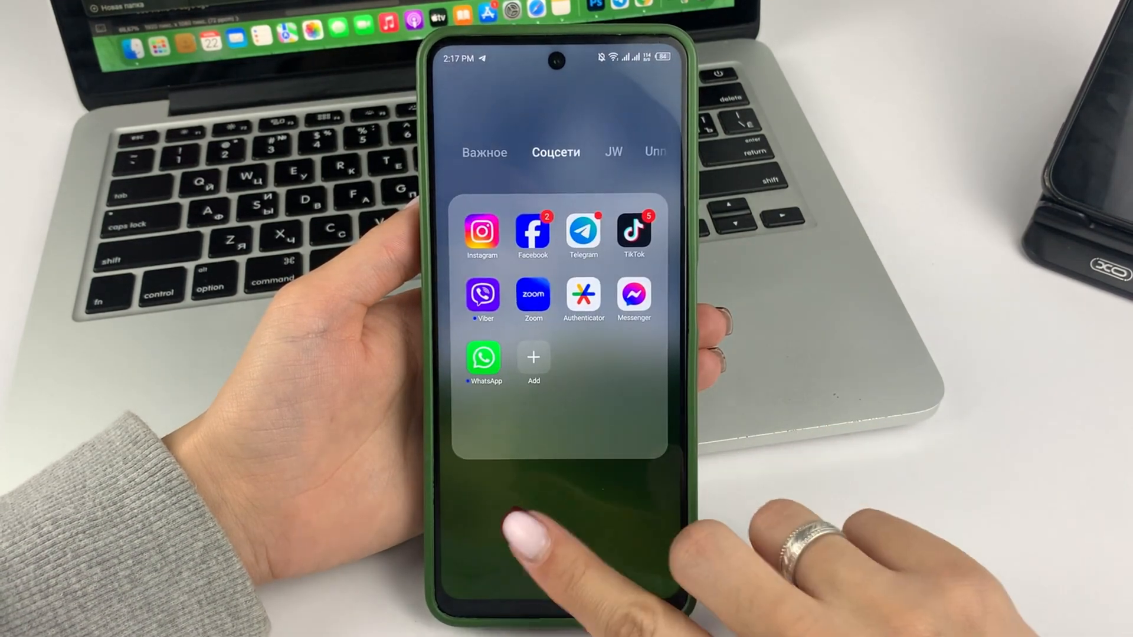
Step: Launch Telegram from the social apps folder so its chat list shows
{"action": "left_click", "coordinate": [565, 506]}
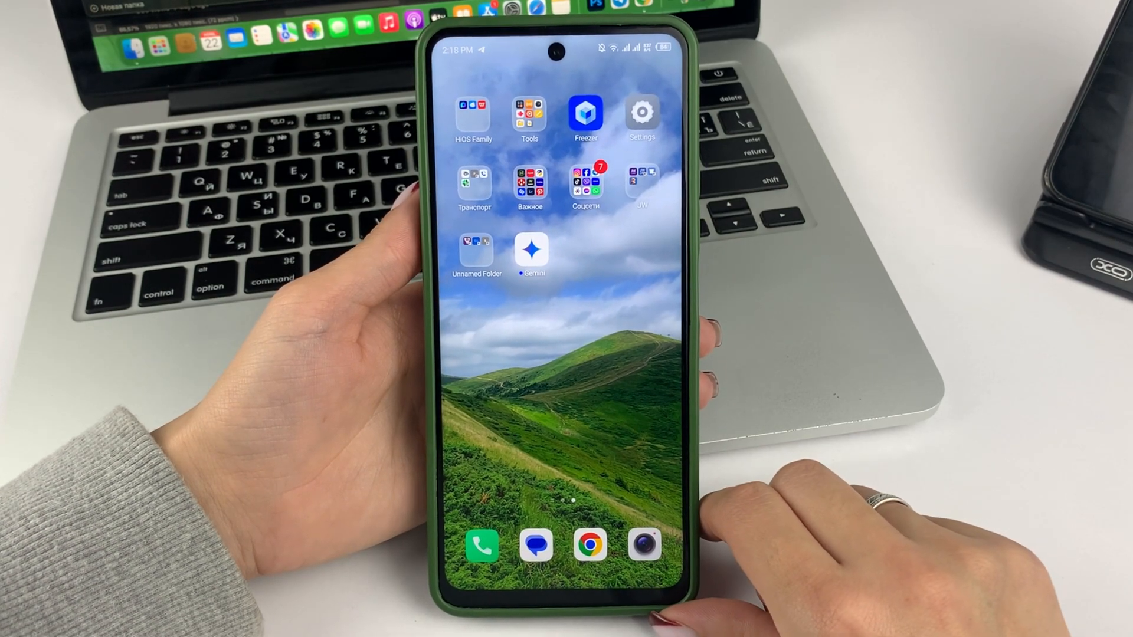
{"action": "left_click", "coordinate": [586, 179]}
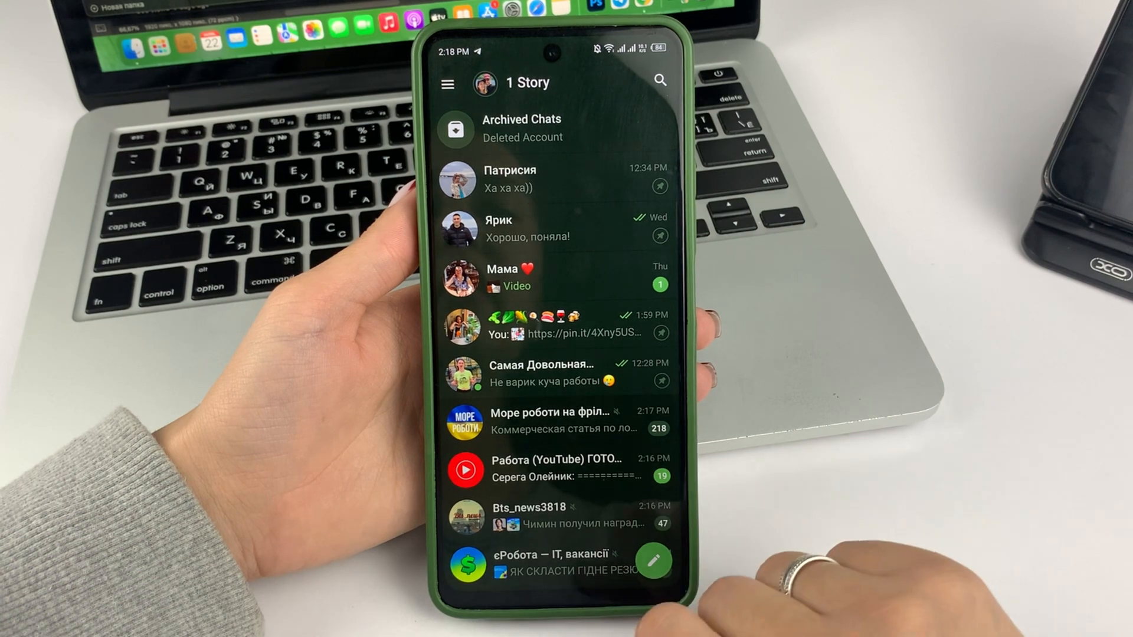
Step: Go through Settings to the Data and Storage page where the Proxy section sits
{"action": "left_click", "coordinate": [447, 83]}
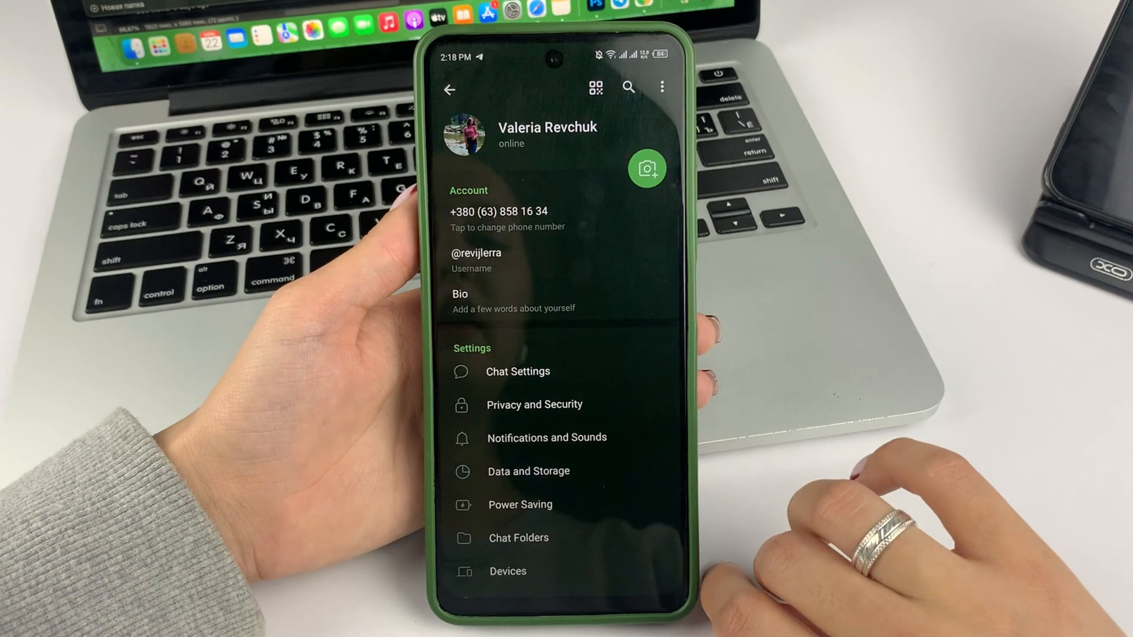
{"action": "scroll", "scroll_direction": "up", "scroll_amount": 3}
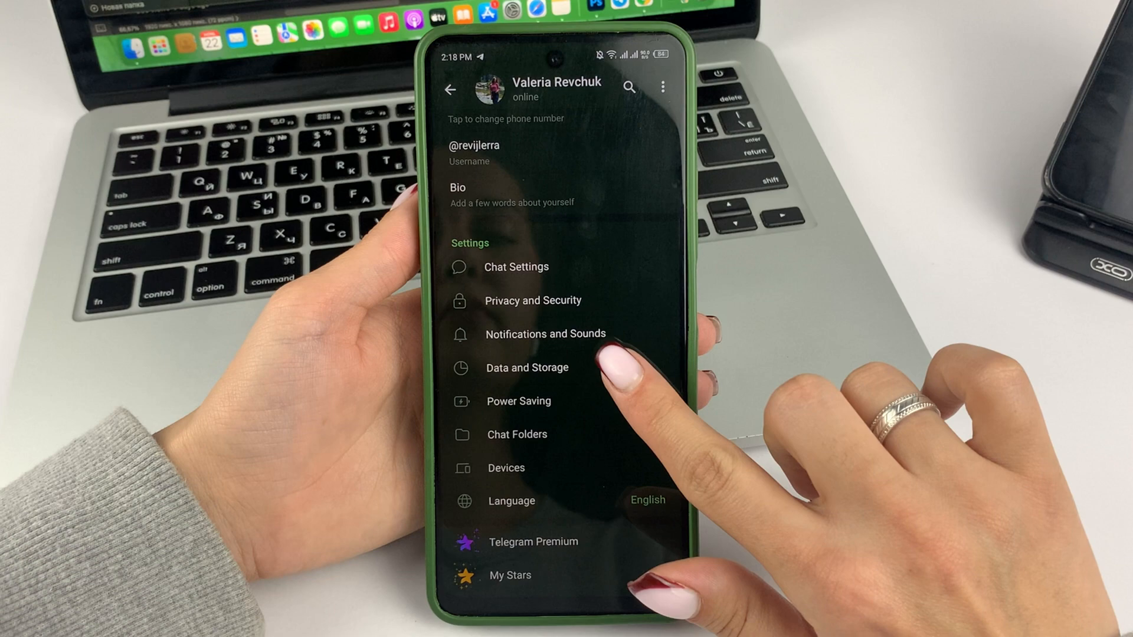
{"action": "left_click", "coordinate": [527, 368]}
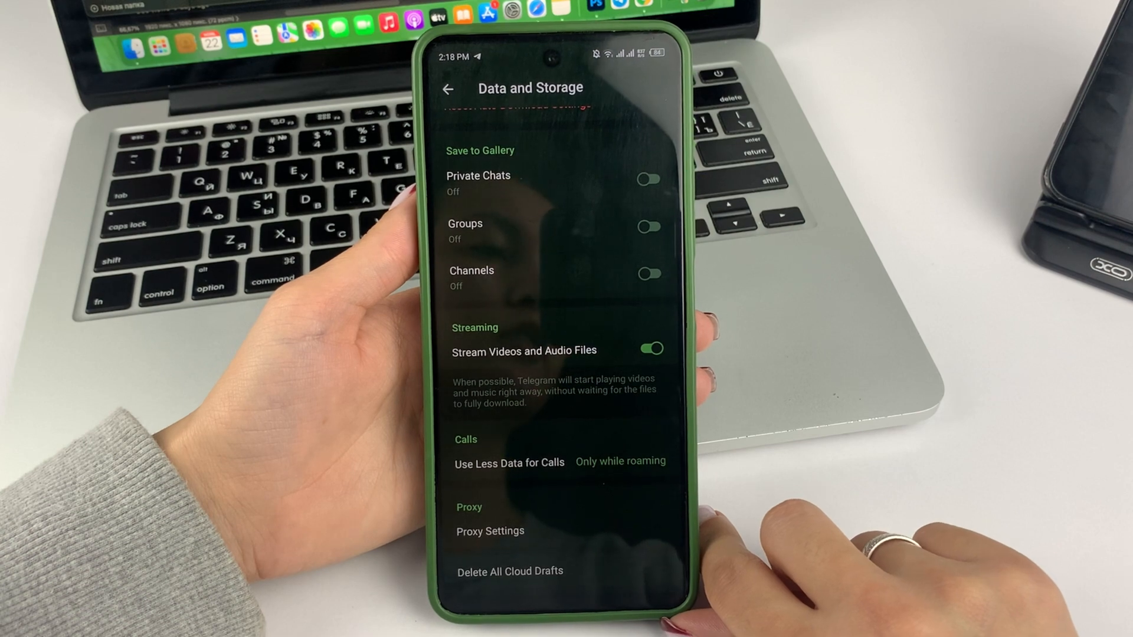
Step: From Proxy Settings, start a new Proxy Details form with SOCKS5 selected
{"action": "left_click", "coordinate": [490, 531]}
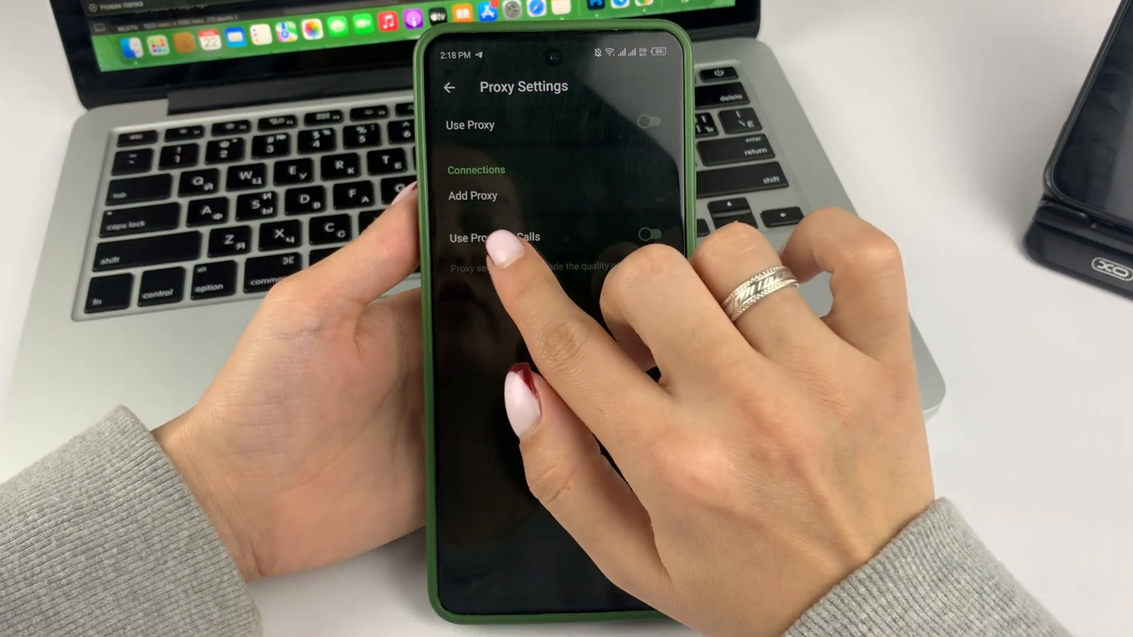
{"action": "left_click", "coordinate": [472, 195]}
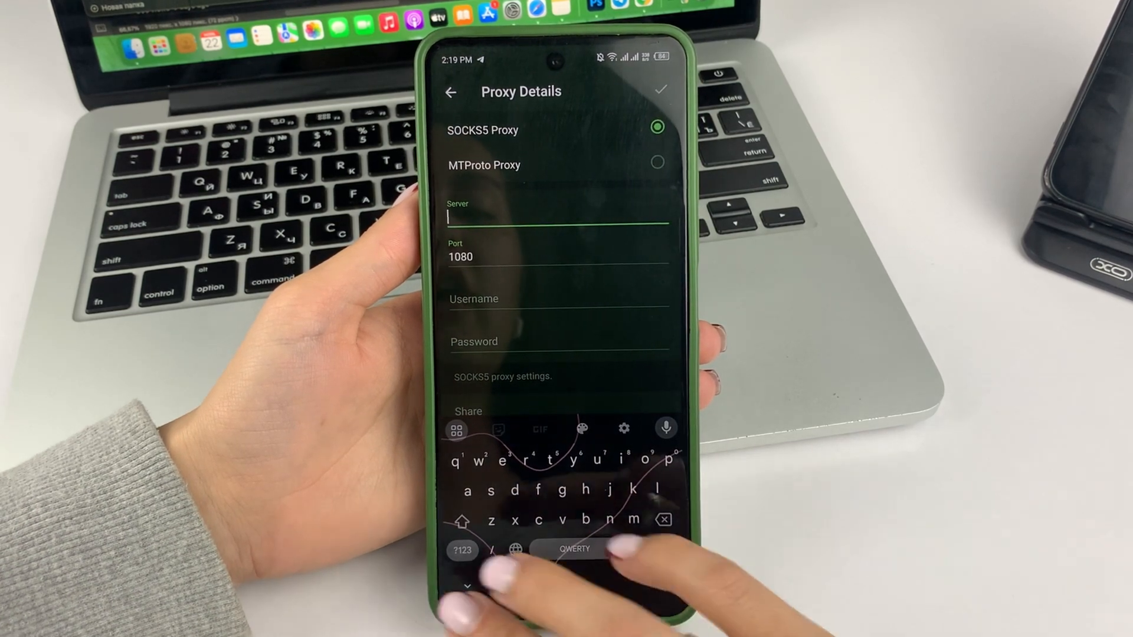
Step: Enter server 12345667, username raaa, keep port 1080, and save the proxy
{"action": "left_click", "coordinate": [461, 550]}
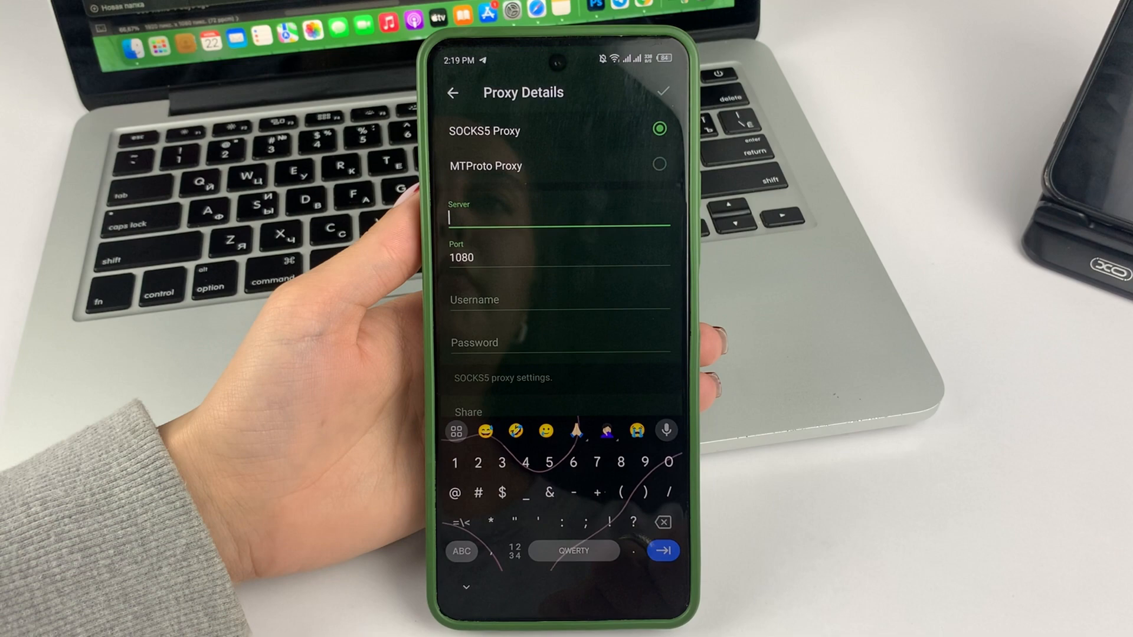
{"action": "type", "text": "1234"}
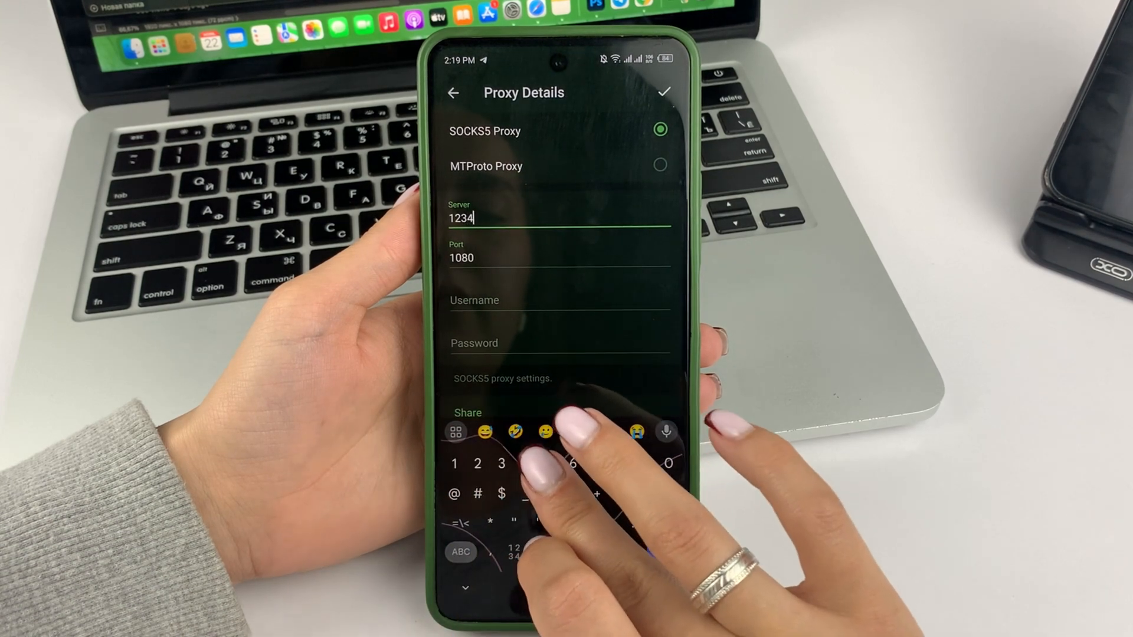
{"action": "type", "text": "567"}
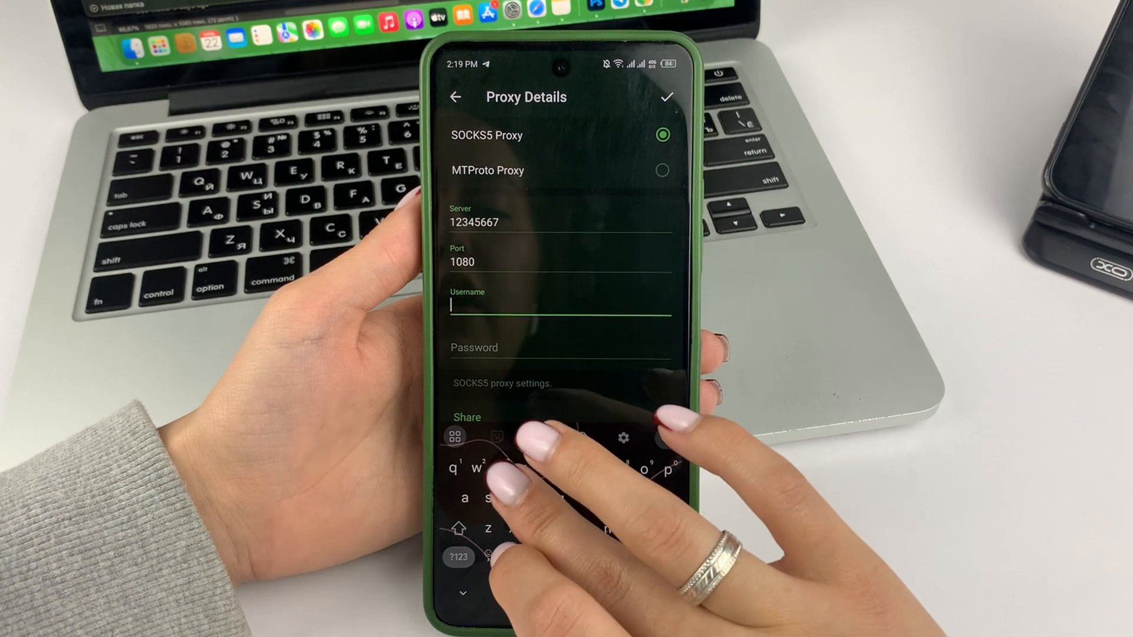
{"action": "type", "text": "raaa"}
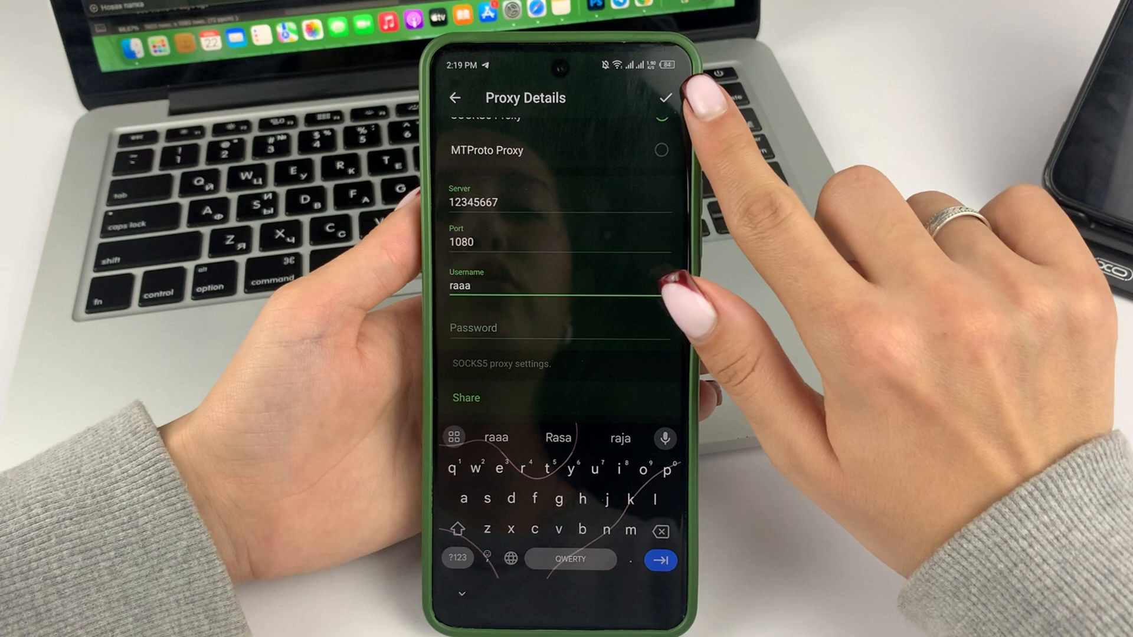
{"action": "left_click", "coordinate": [663, 98]}
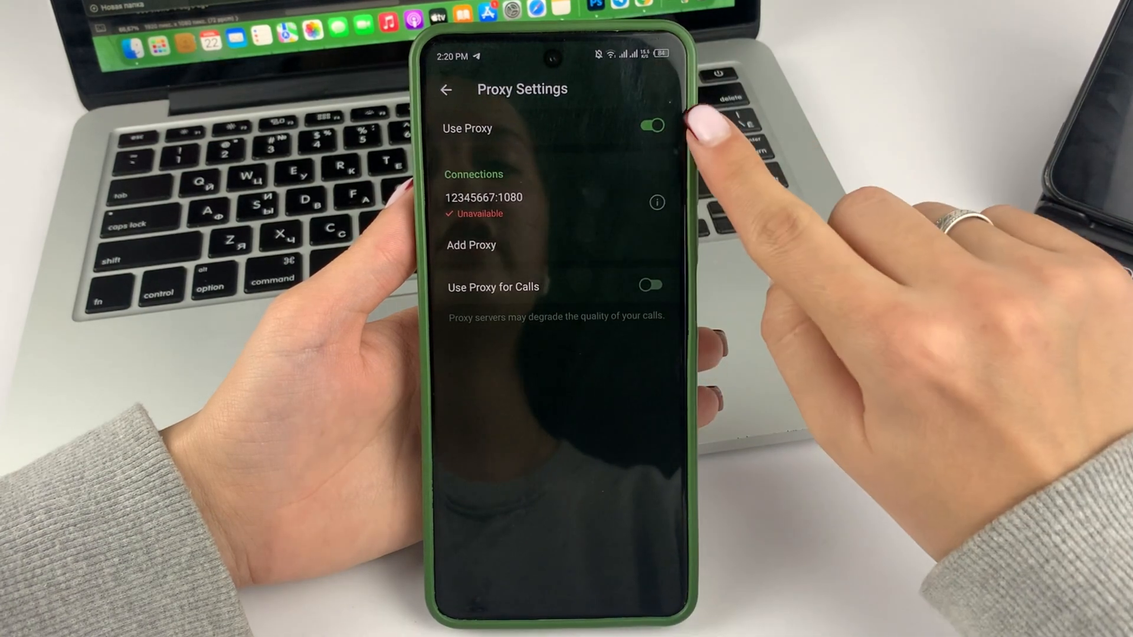
Step: Switch the Use Proxy toggle off so traffic no longer goes through 12345667:1080
{"action": "left_click", "coordinate": [649, 128]}
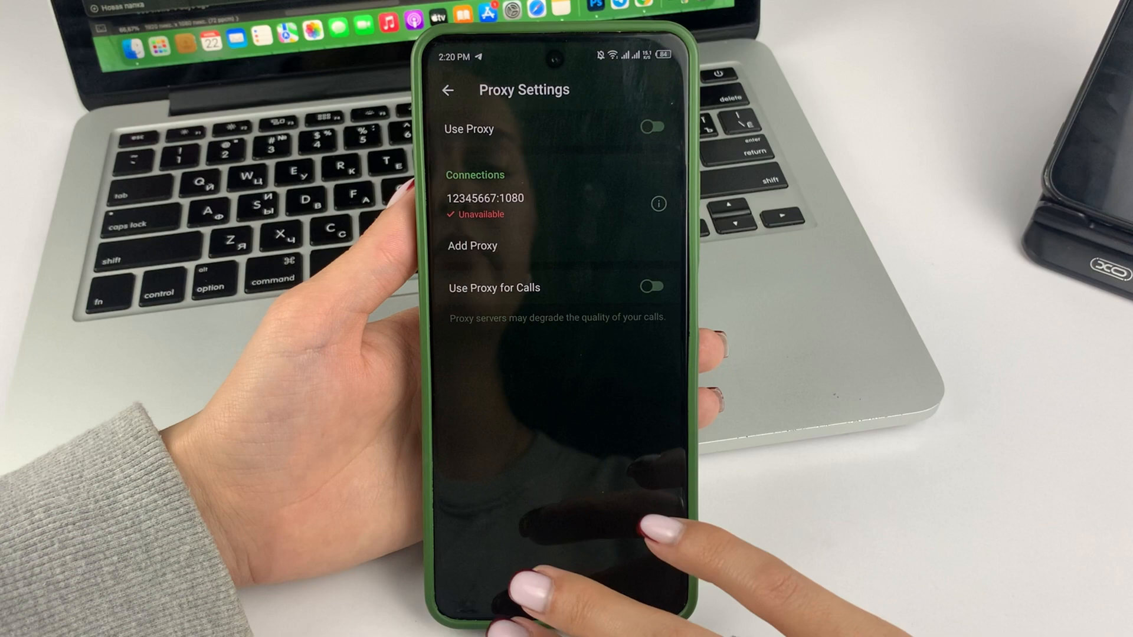